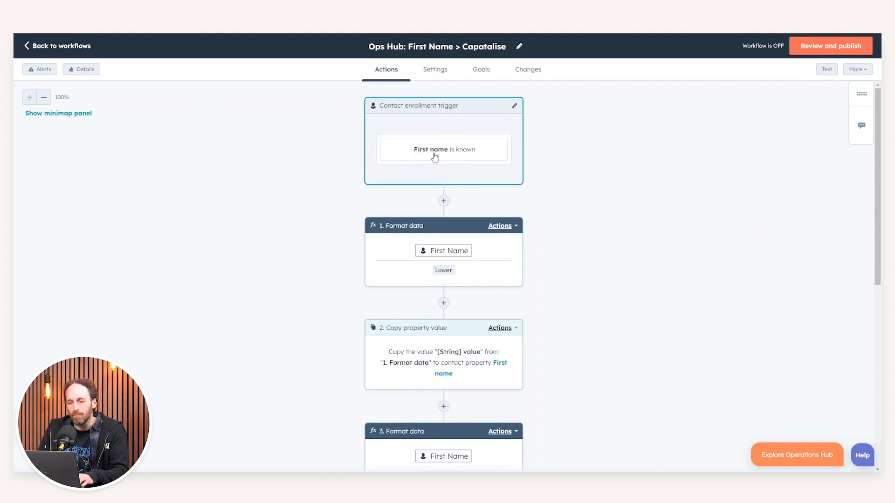
# - Review the first formatting step's settings and copy the test contact's email address
pyautogui.scroll(-3)
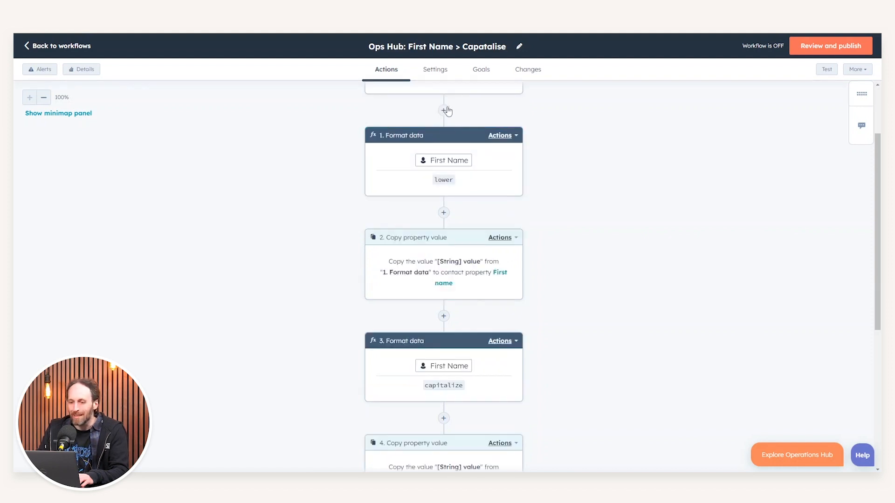
pyautogui.click(444, 111)
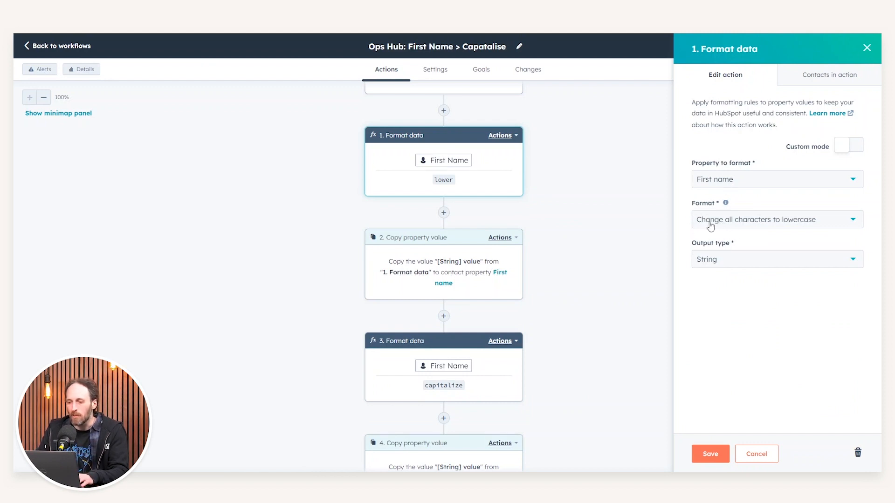
pyautogui.moveTo(736, 257)
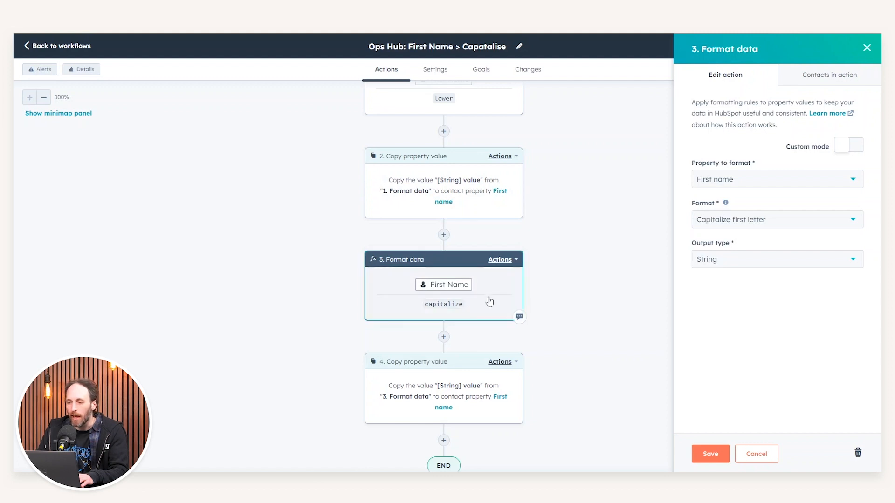
pyautogui.moveTo(413, 275)
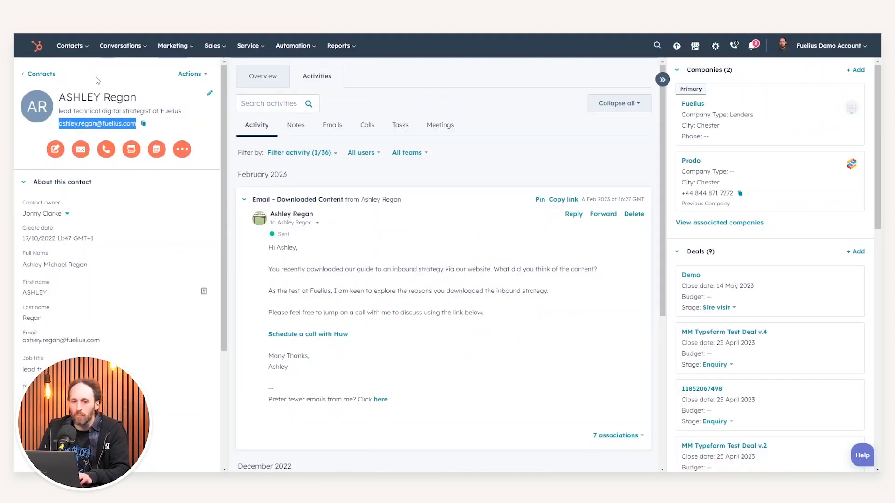
pyautogui.doubleClick(80, 97)
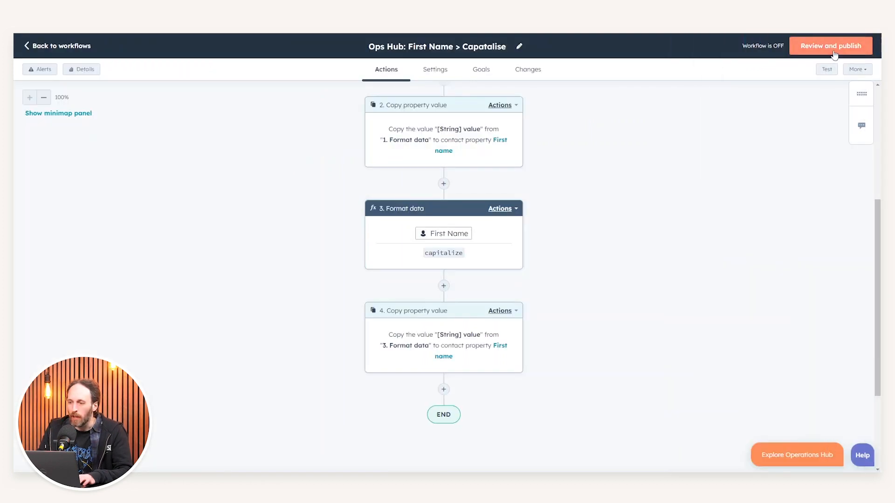
pyautogui.click(829, 46)
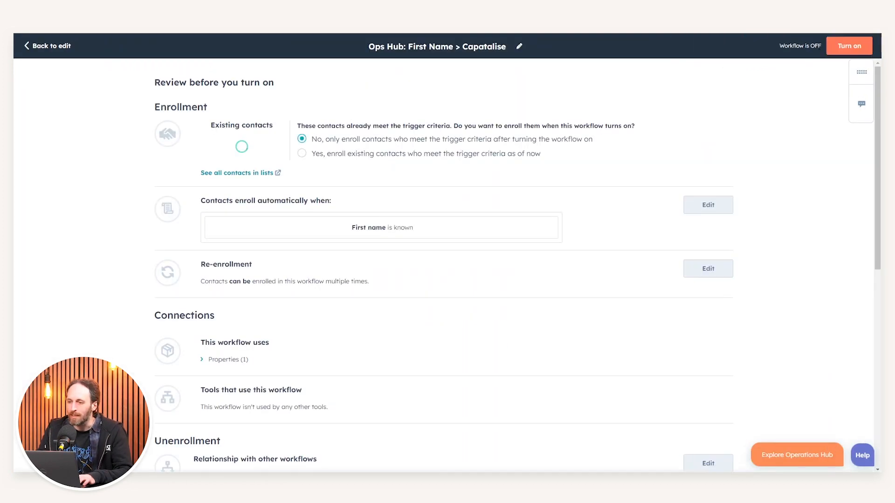
pyautogui.click(848, 45)
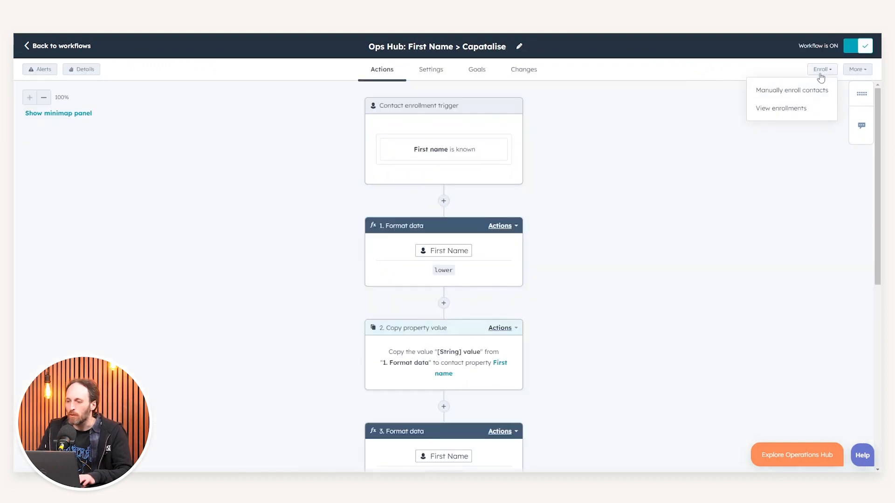
pyautogui.click(792, 90)
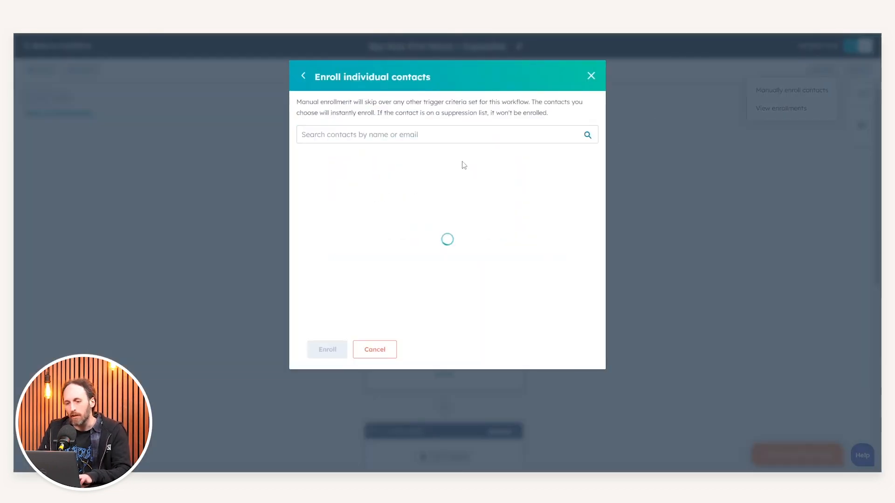
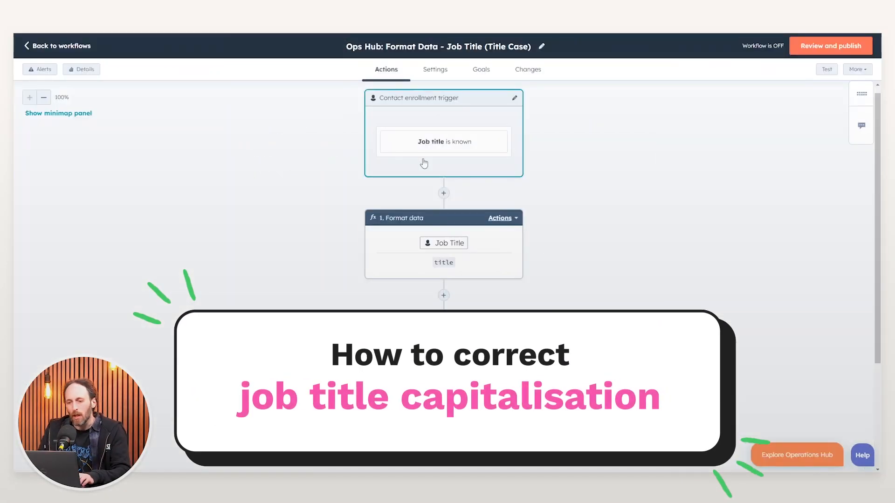
pyautogui.click(444, 245)
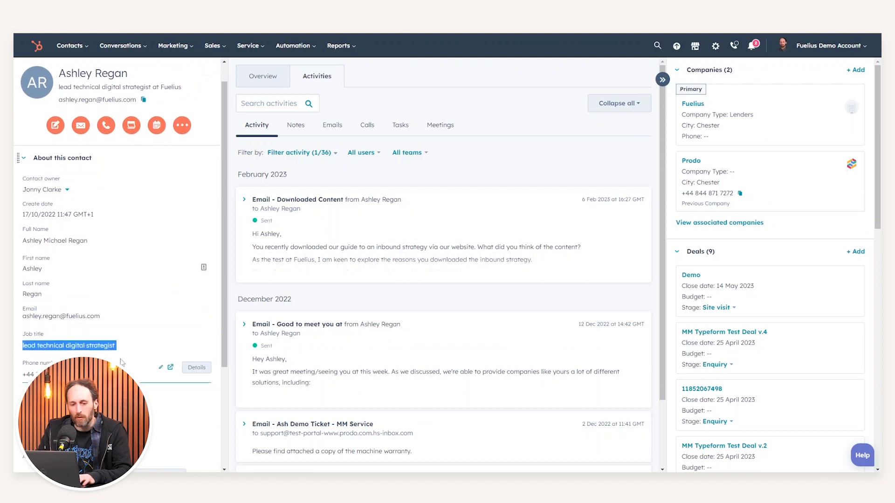
pyautogui.click(68, 344)
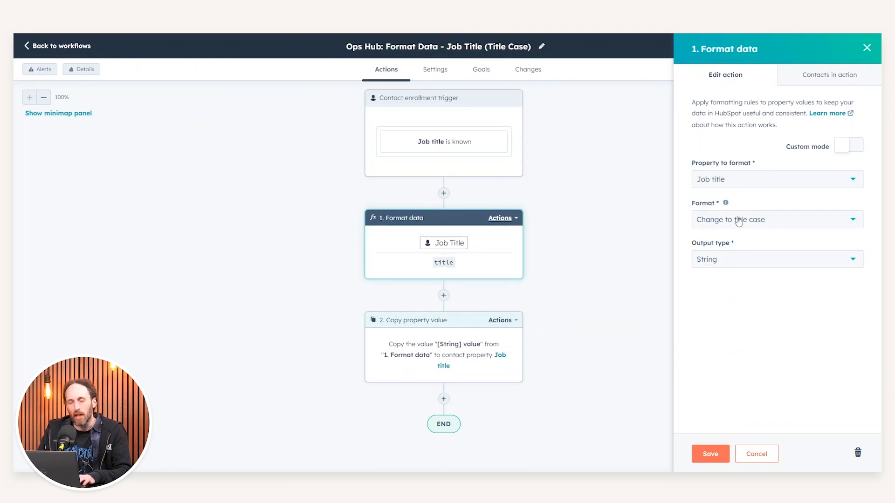
pyautogui.click(756, 454)
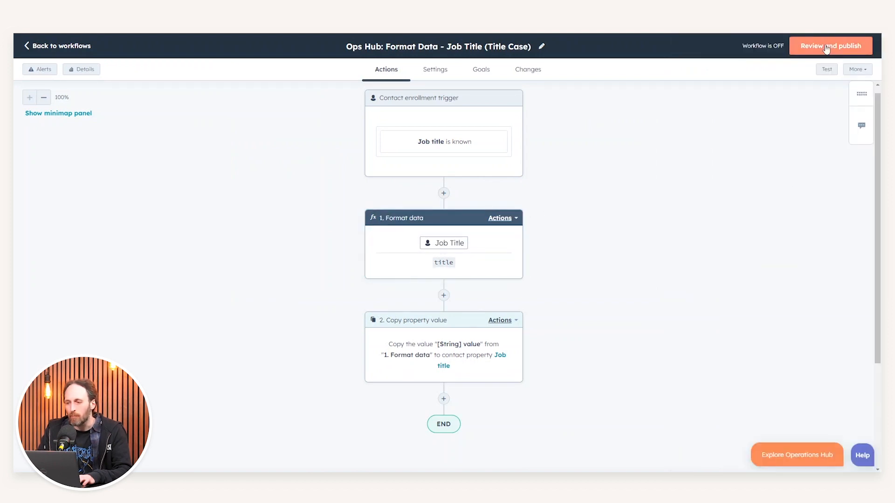
# - Turn on the job title workflow and manually enroll the test contact
pyautogui.click(829, 46)
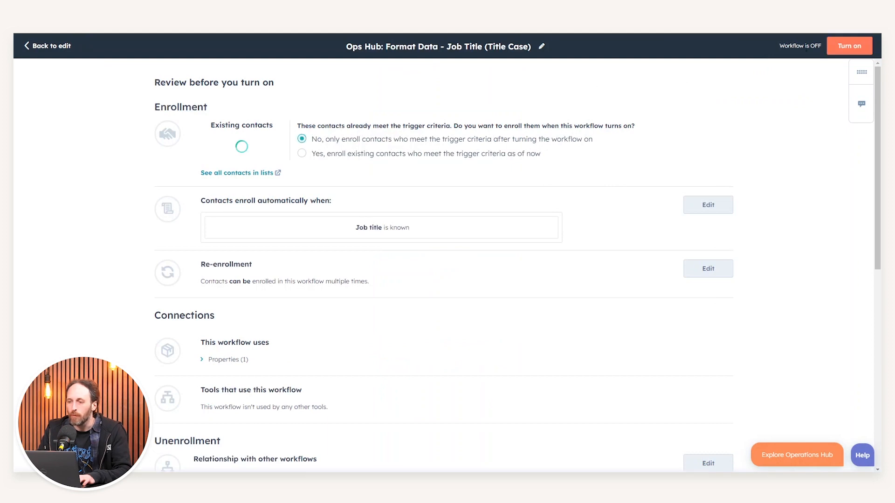
pyautogui.click(848, 46)
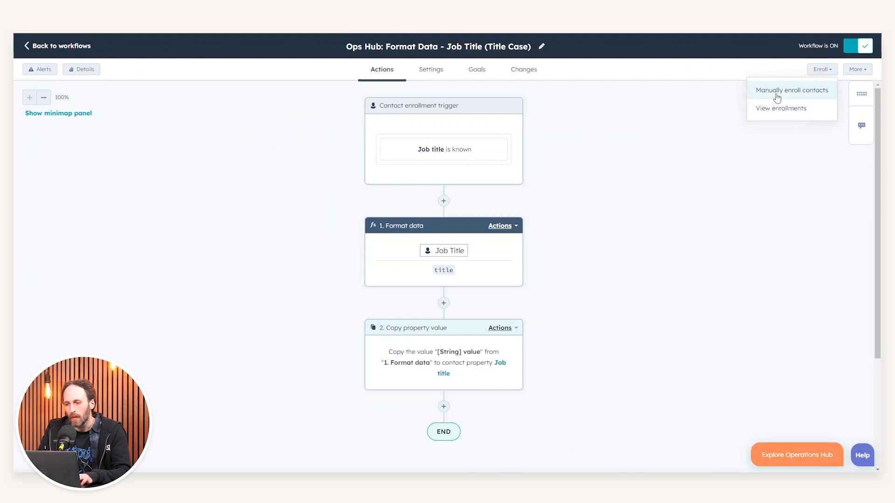
pyautogui.click(792, 90)
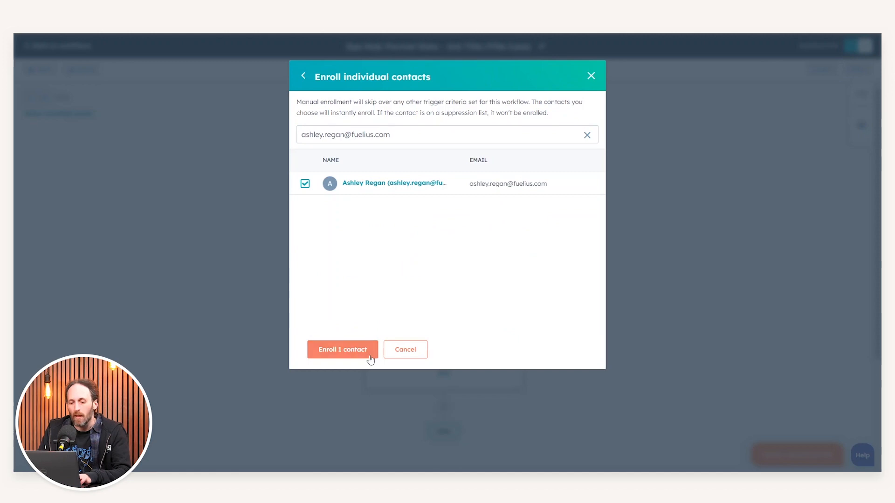
pyautogui.click(342, 350)
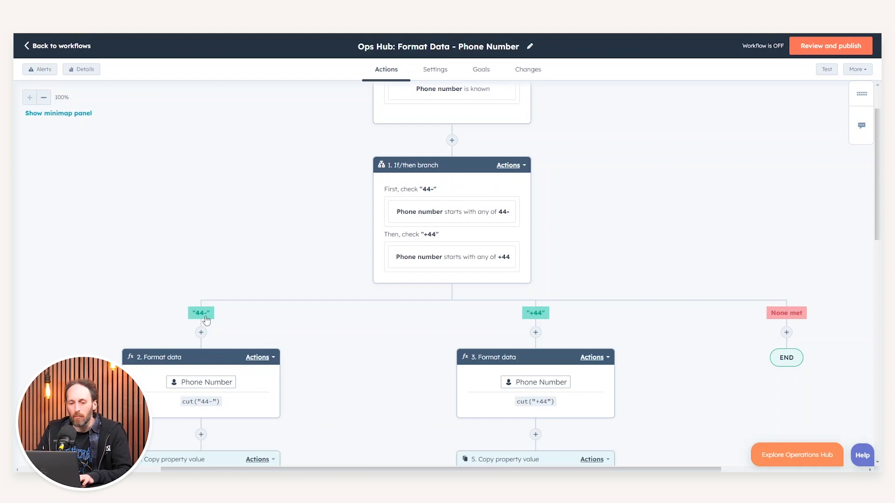
pyautogui.moveTo(543, 313)
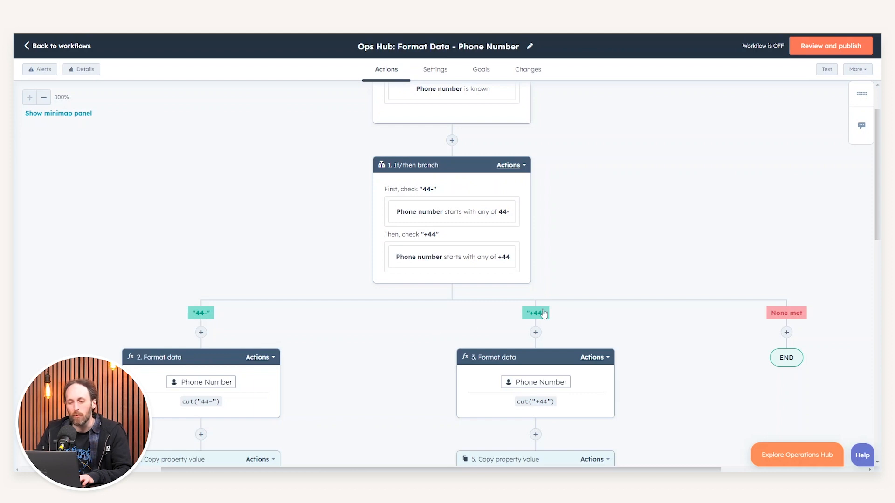
# - Scroll the Phone Number workflow canvas to the action cutting '44-' from phone numbers
pyautogui.scroll(-3)
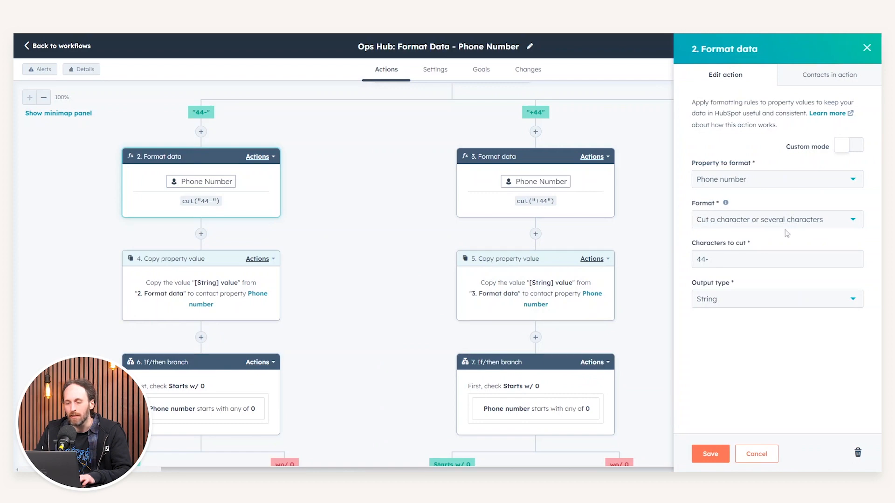
# - Show the Format data action that cuts '+44' from phone number as a string
pyautogui.click(776, 259)
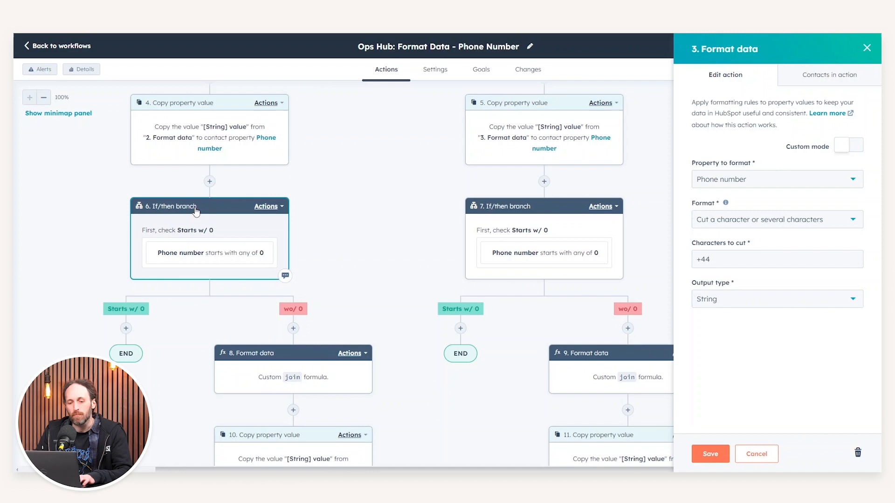
pyautogui.moveTo(271, 224)
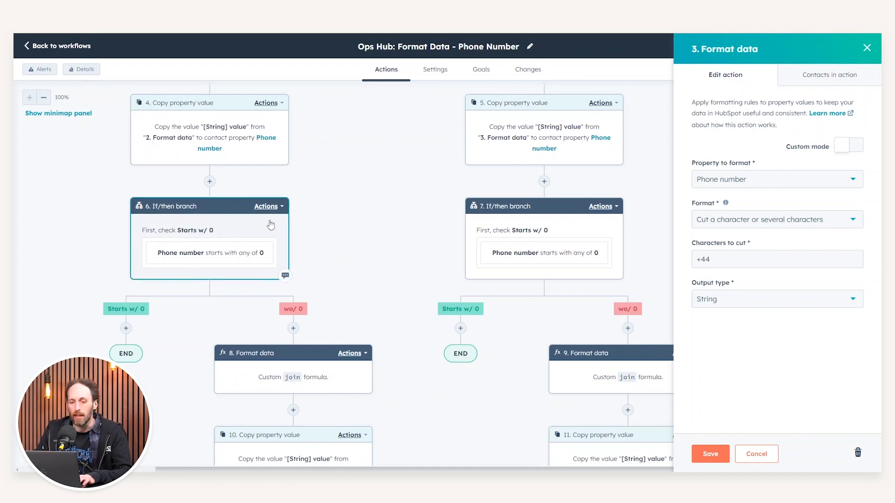
pyautogui.moveTo(337, 271)
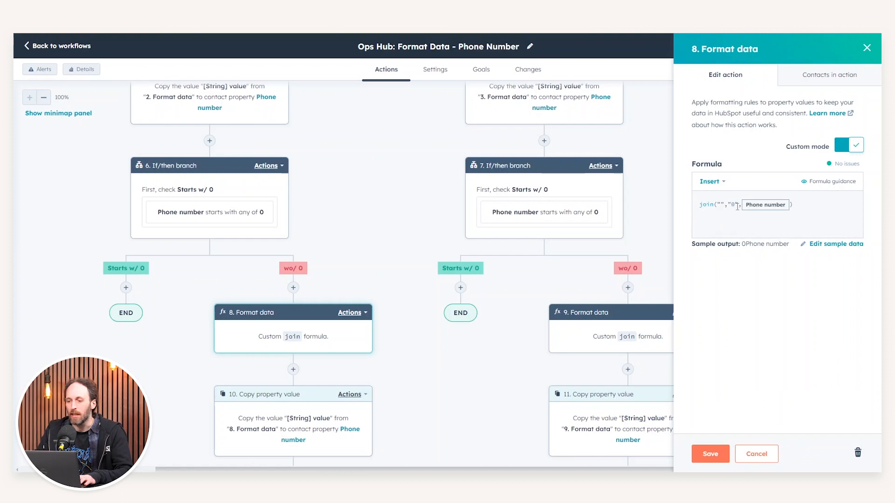
pyautogui.moveTo(438, 225)
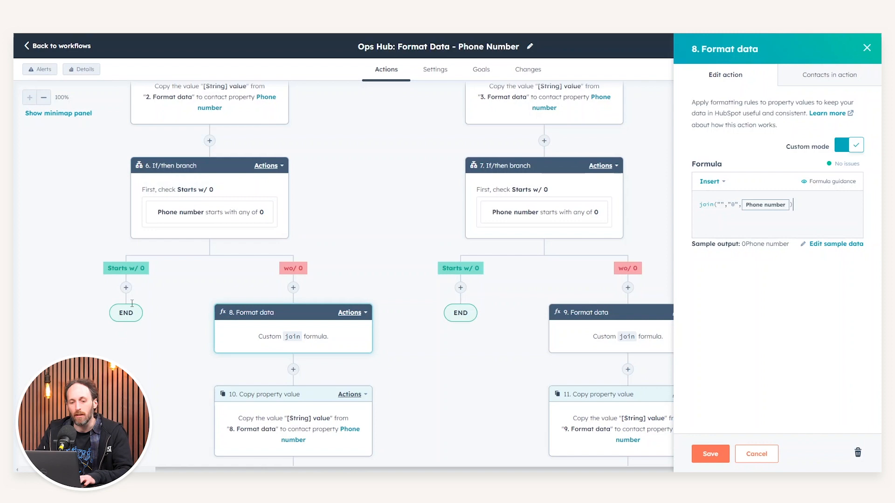
pyautogui.moveTo(292, 250)
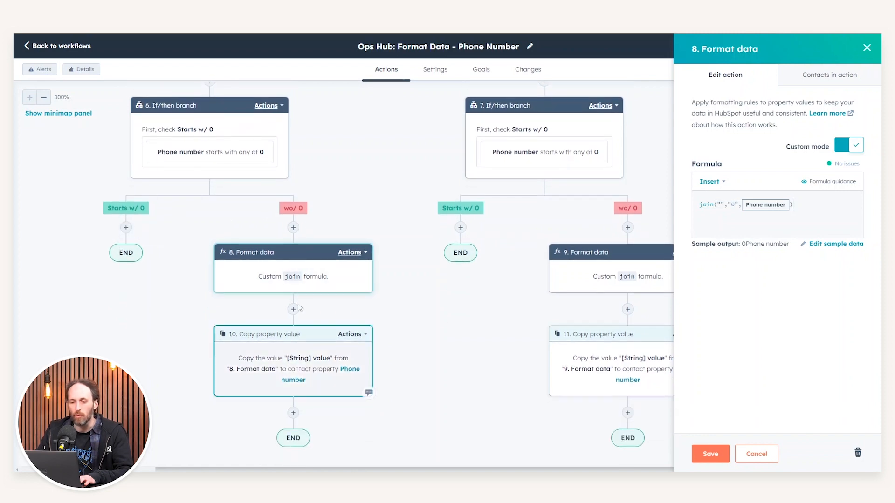
# - Switch to the test contact's record after reviewing the leading-0 join formula step
pyautogui.click(866, 47)
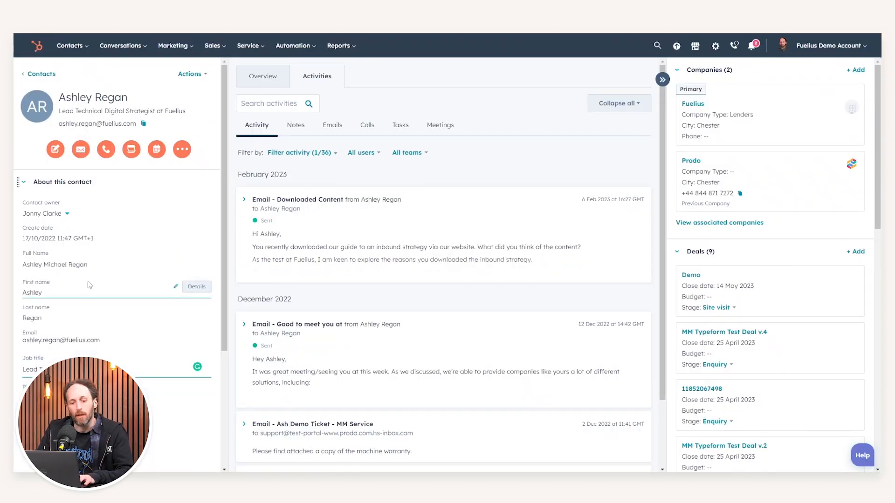
pyautogui.scroll(-3)
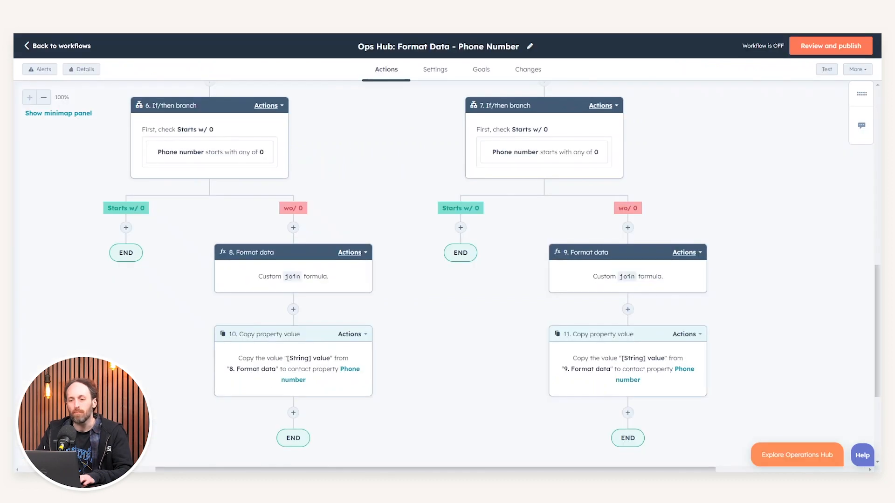
pyautogui.click(829, 46)
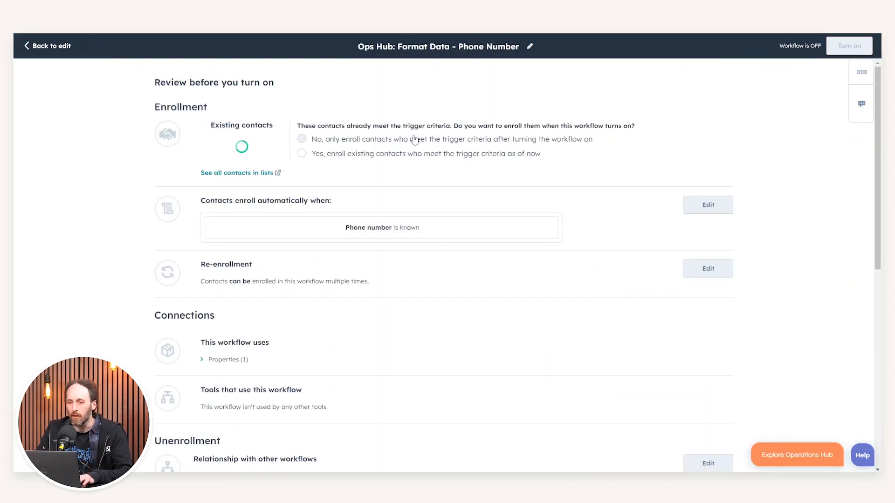
pyautogui.click(848, 46)
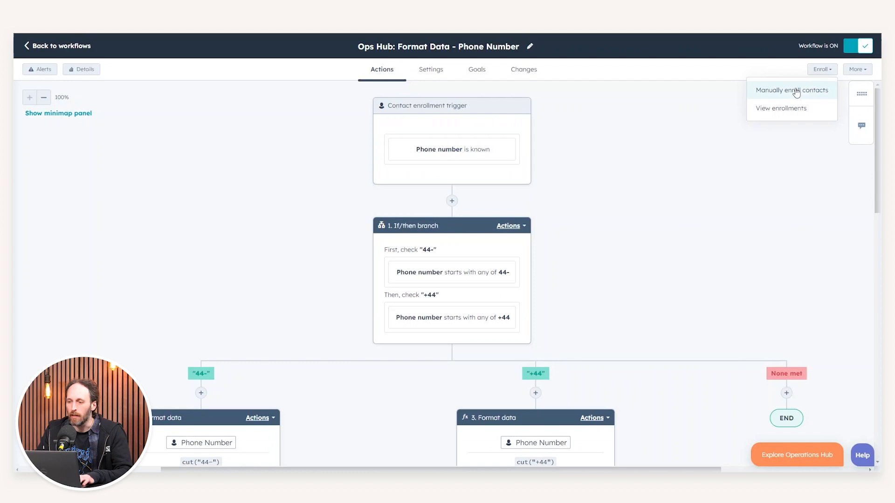
pyautogui.click(792, 90)
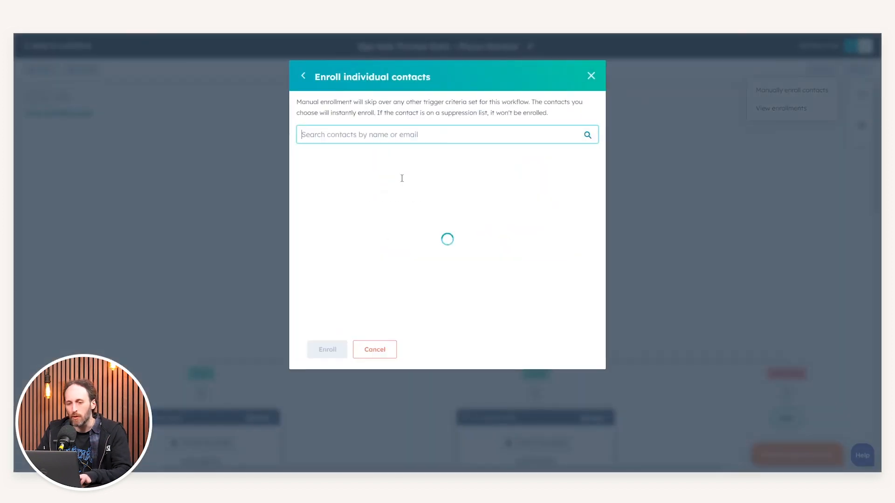
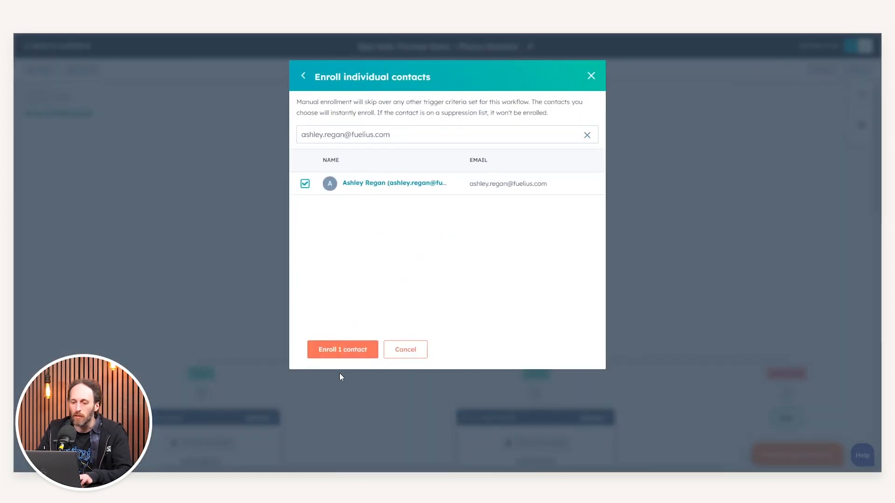